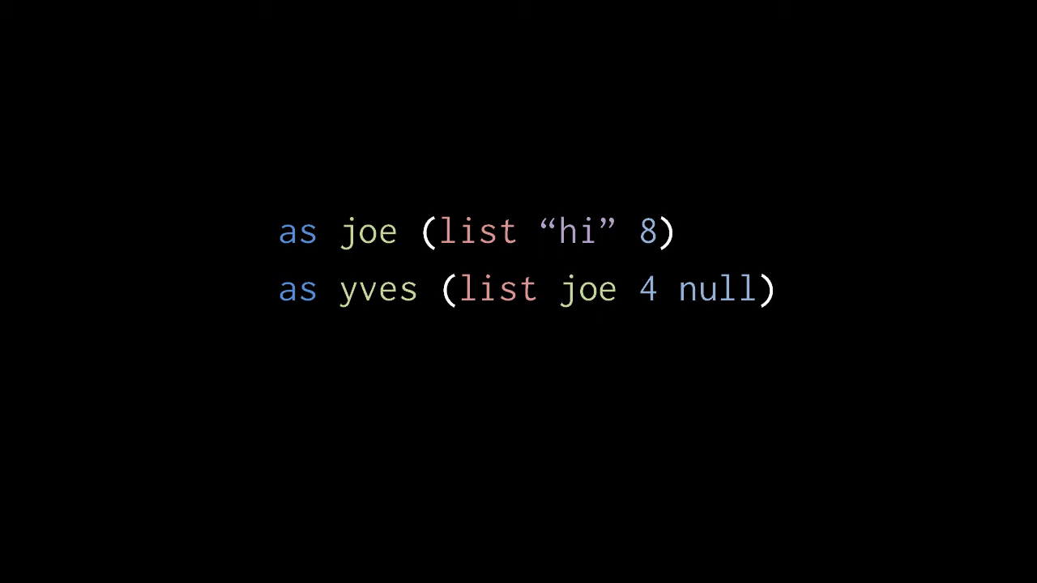
text((set yves 2 yves))
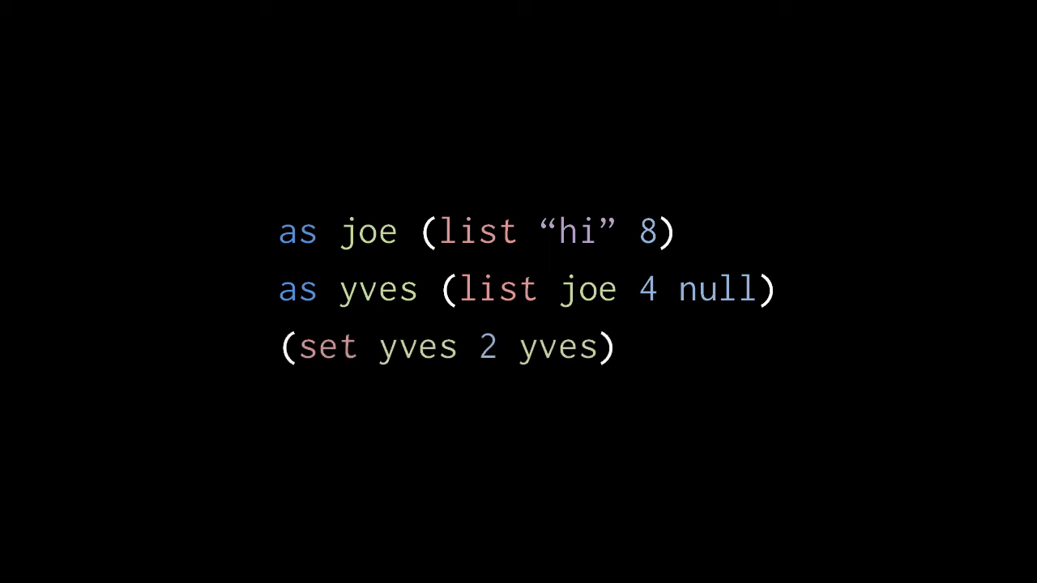